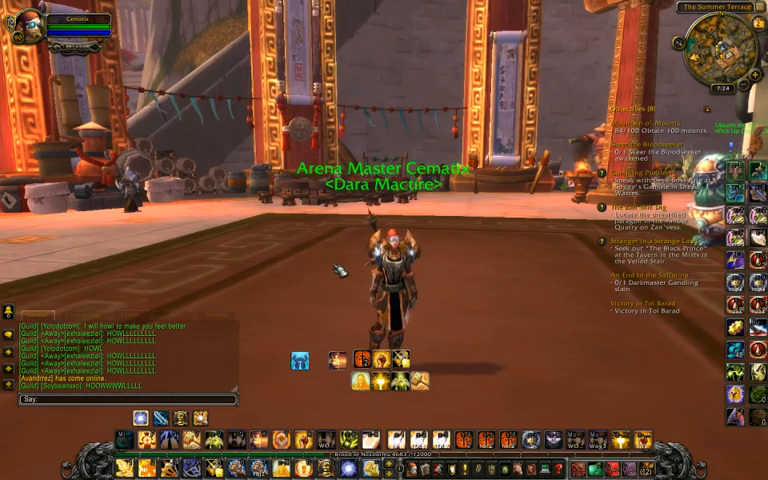
# Step: Enter chat morph commands to turn the character into a horned beast, then reset it
pyautogui.write('/ra')
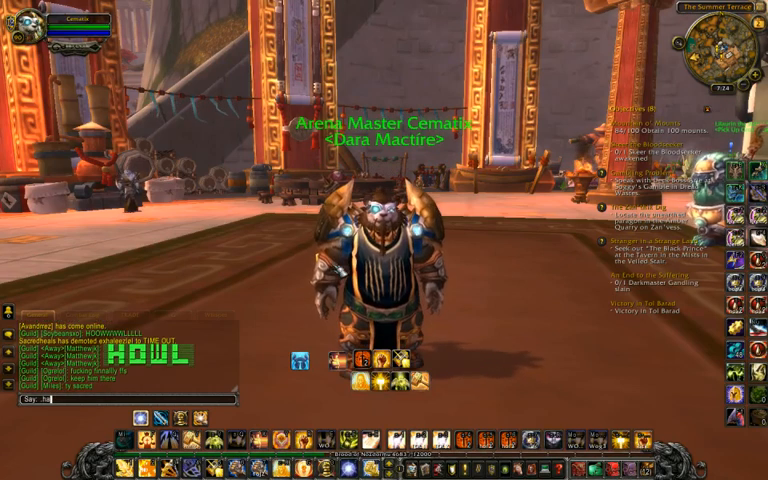
pyautogui.write('hair')
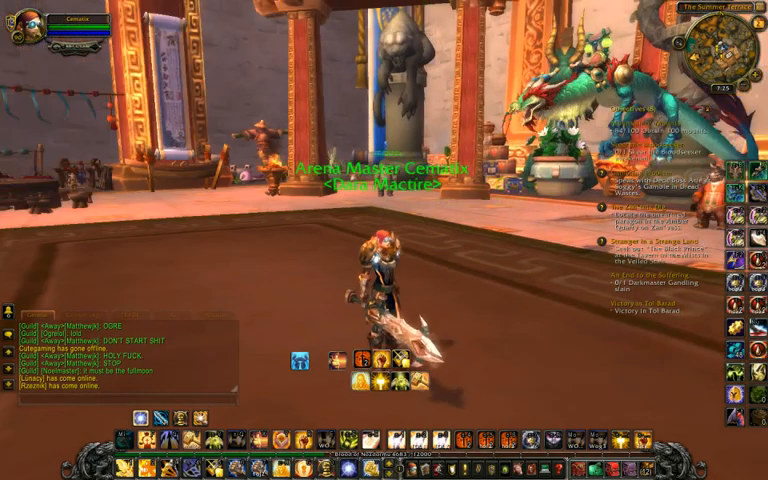
# Step: Search Wowhead for 'executioner' and open the Enchant Weapon - Executioner page
pyautogui.click(8, 468)
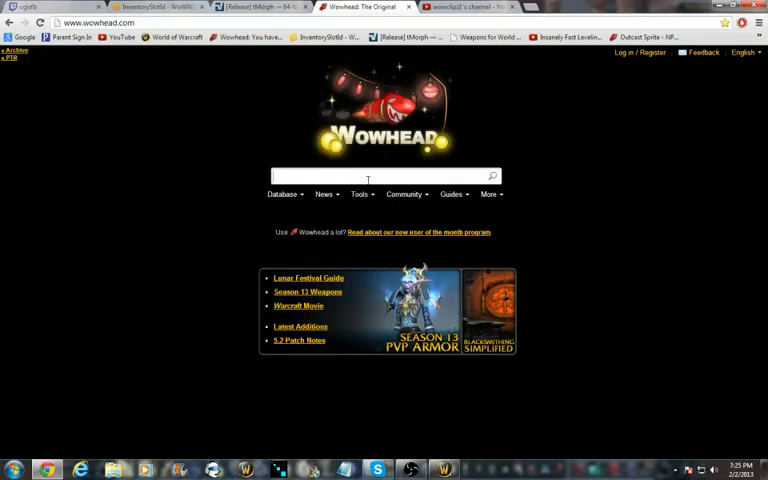
pyautogui.write('executioner')
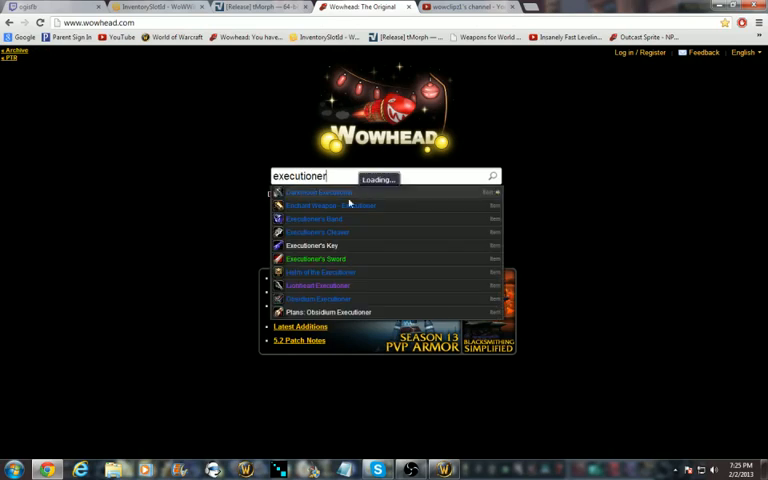
pyautogui.click(330, 204)
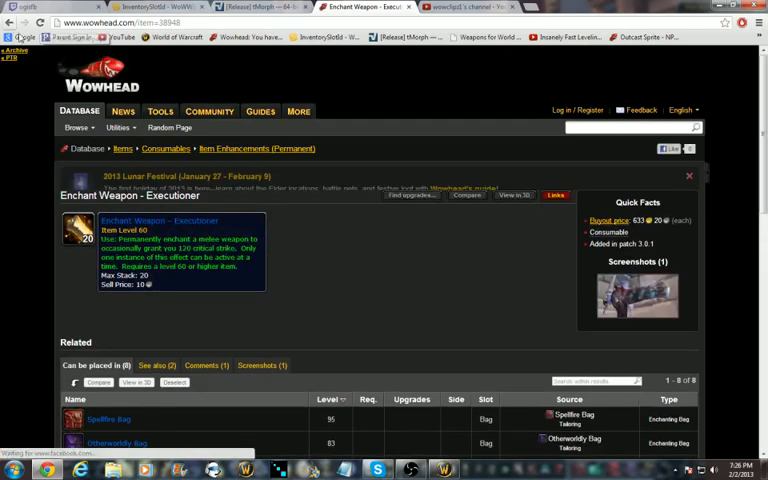
pyautogui.scroll(-3)
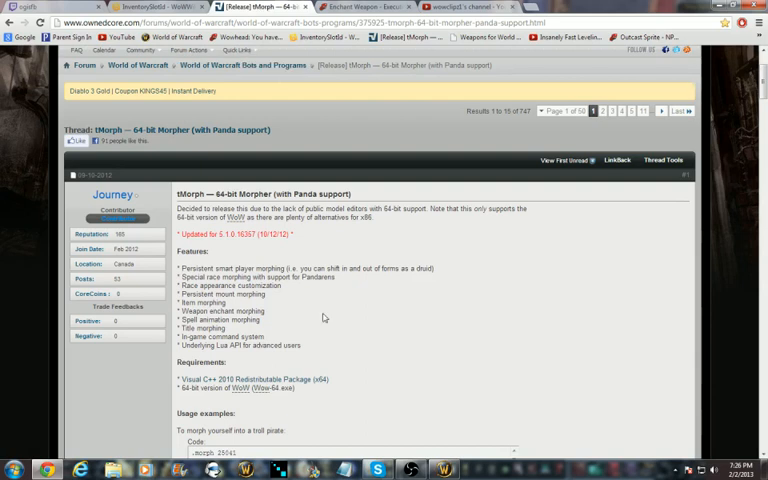
# Step: Scroll the WMorph thread down to the item, enchant, spell-animation and mount usage examples
pyautogui.scroll(-3)
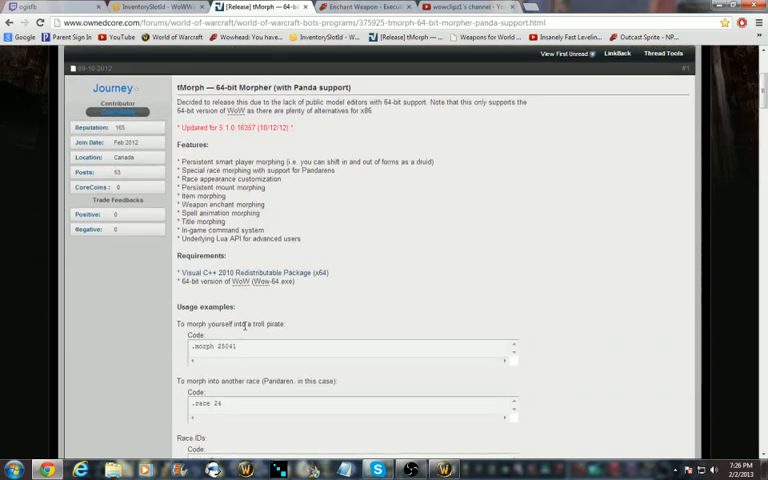
pyautogui.scroll(-3)
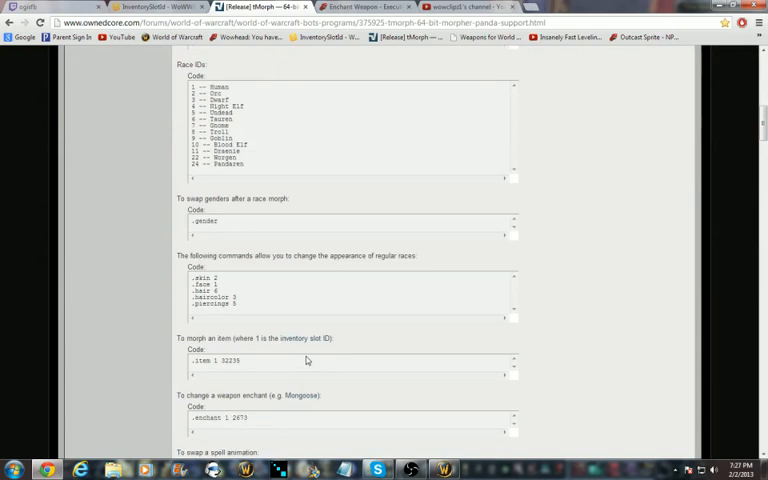
pyautogui.scroll(-3)
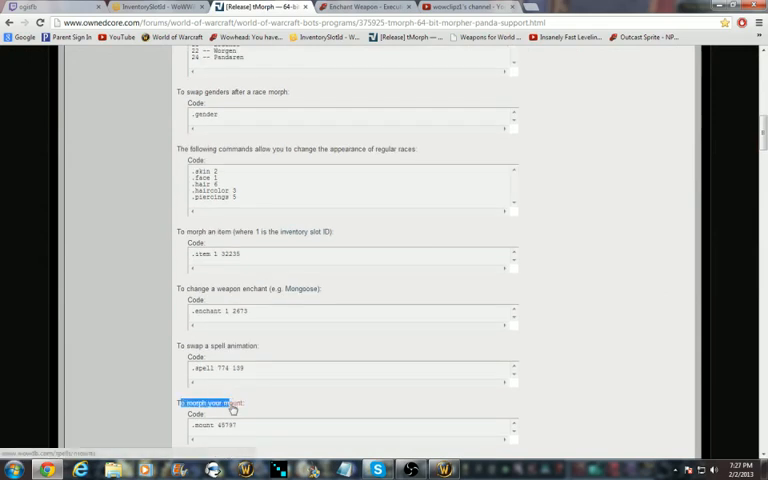
pyautogui.scroll(-3)
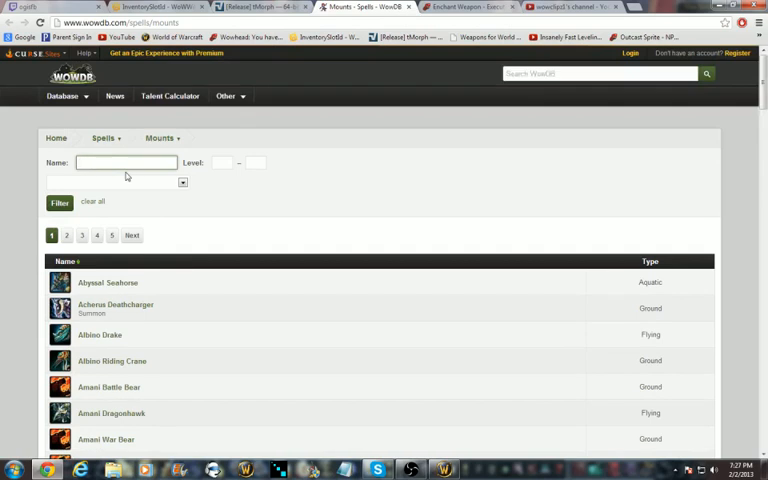
# Step: Filter the WoWDB mounts list by the name 'invind'
pyautogui.write('invind')
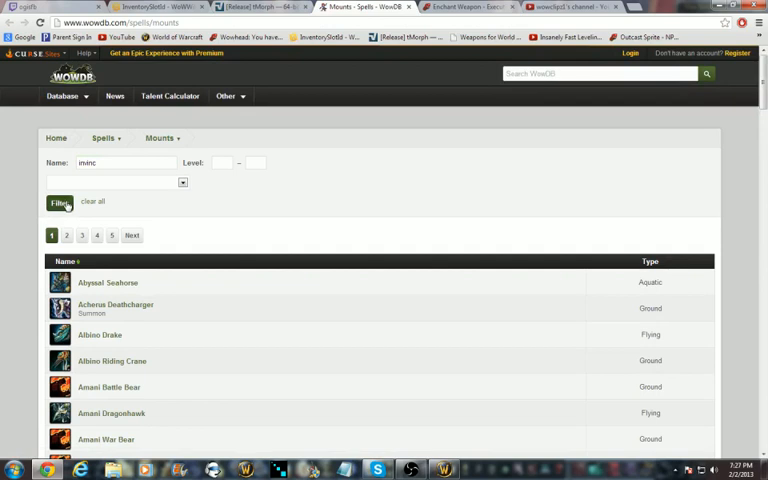
pyautogui.click(60, 202)
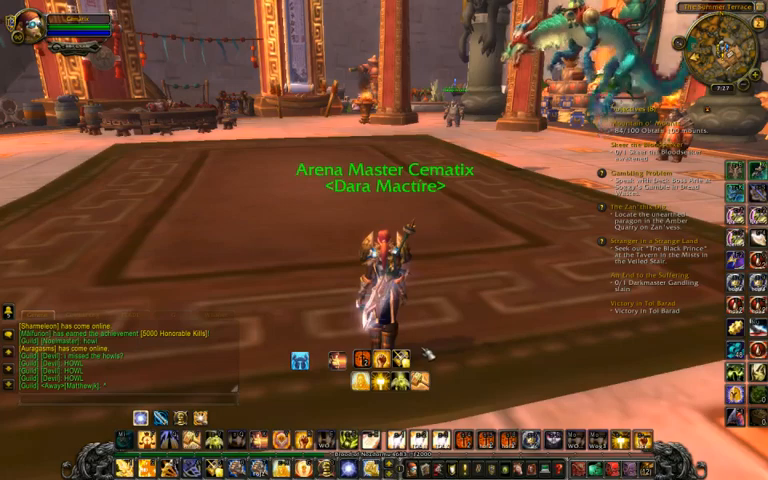
# Step: Enter the .mount command with a mount display ID to change the mount's look
pyautogui.write('.mount')
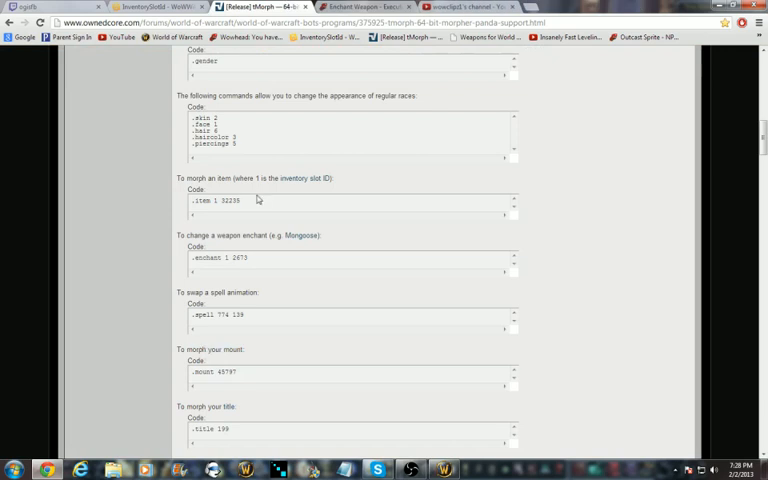
# Step: Scroll to the .title example in the thread and browse the title ID list
pyautogui.scroll(-3)
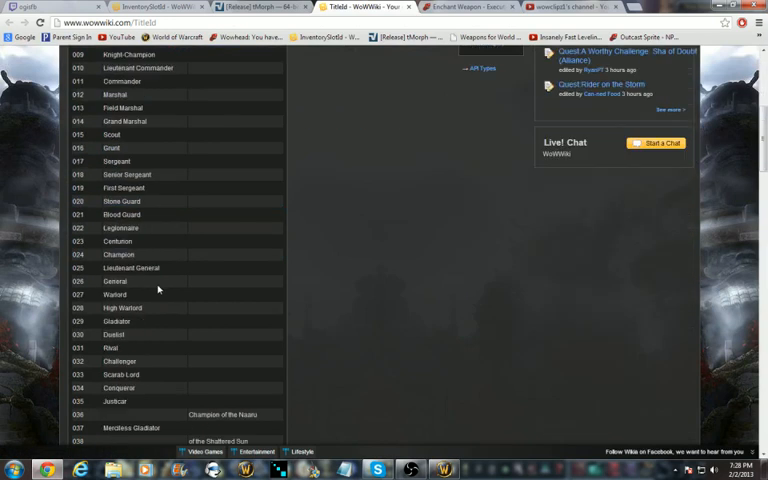
pyautogui.scroll(-3)
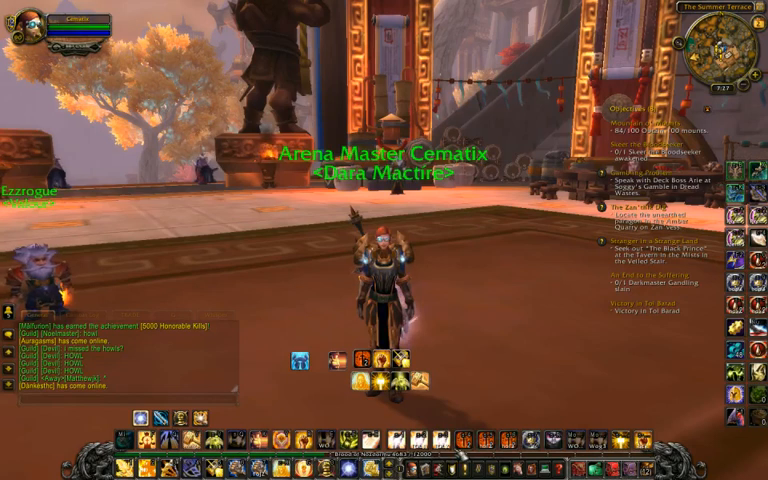
# Step: Enter the .title command with the Deadly Gladiator ID in chat
pyautogui.press('enter')
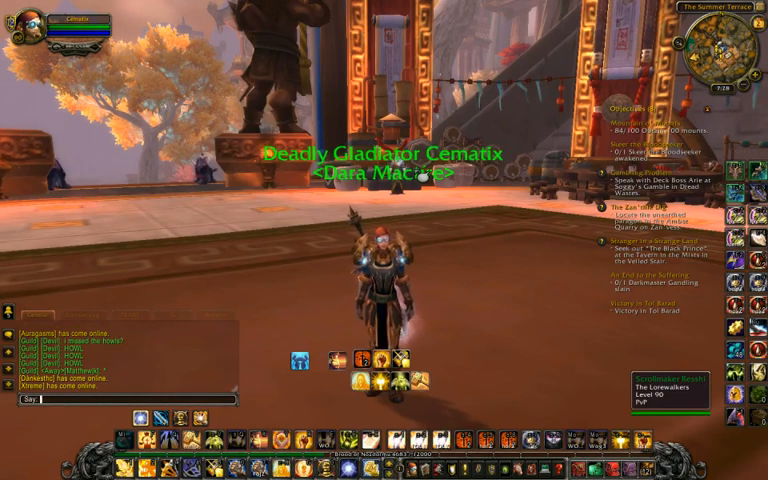
pyautogui.write('morph')
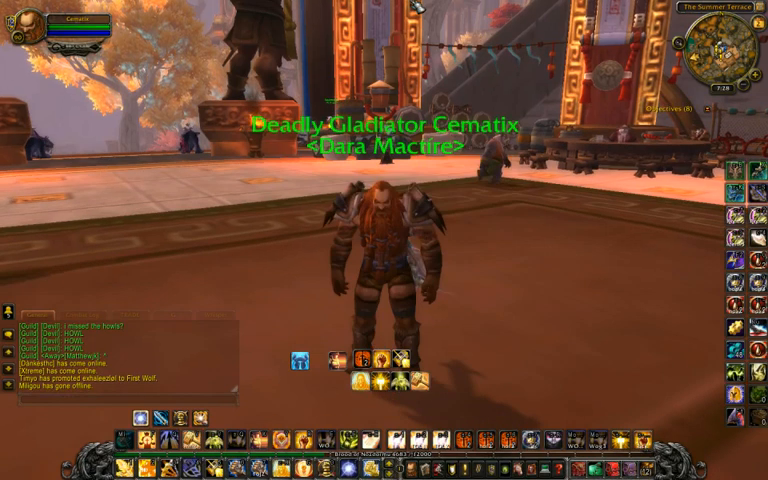
# Step: Enter .morph commands for a dwarf then a purple-armoured female, and return to Wowhead
pyautogui.write('mo')
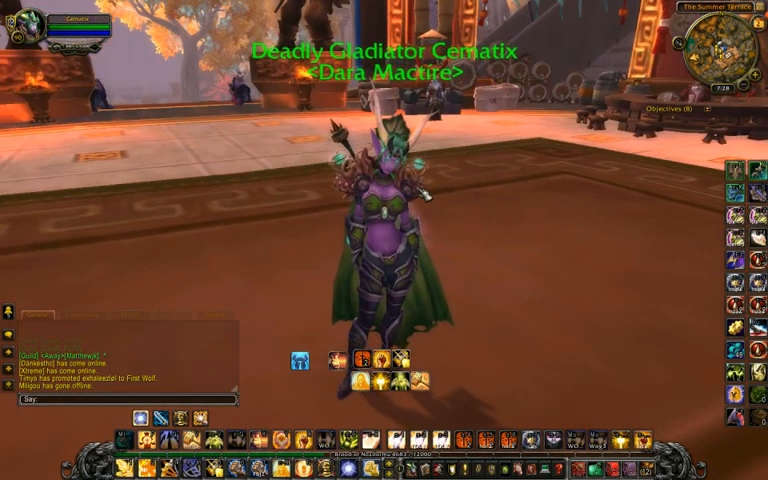
pyautogui.write('.morph')
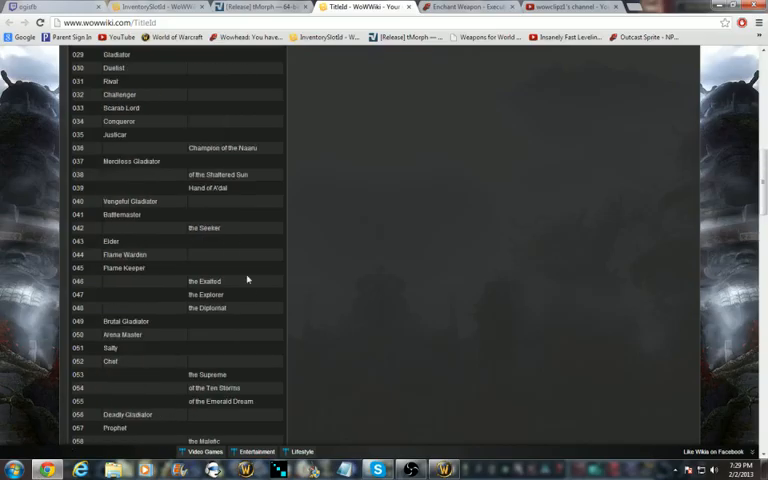
pyautogui.click(264, 8)
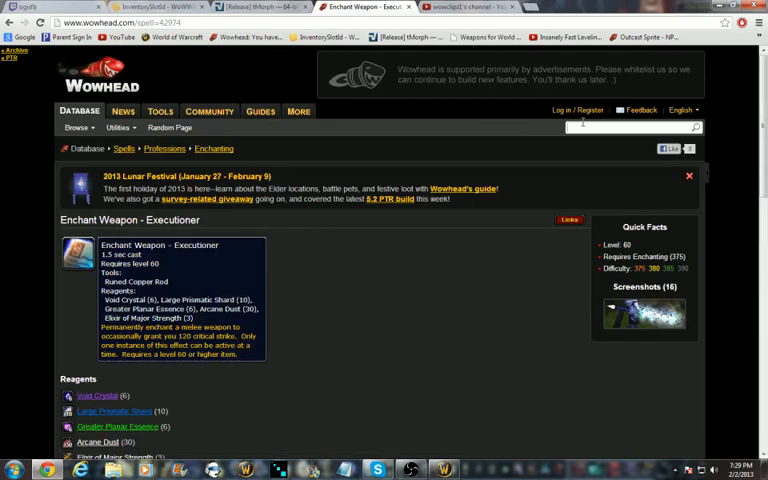
# Step: Search Wowhead for 'kalytha' and open the Spirit of Kalytha NPC page
pyautogui.write('kalj')
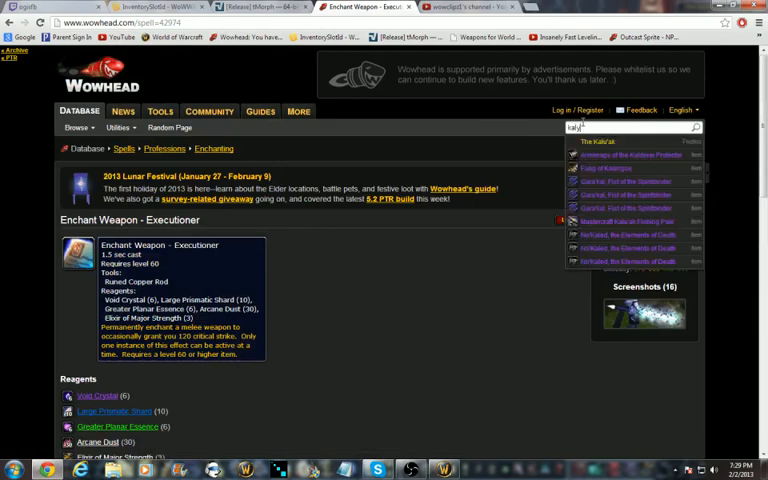
pyautogui.write('kalytha')
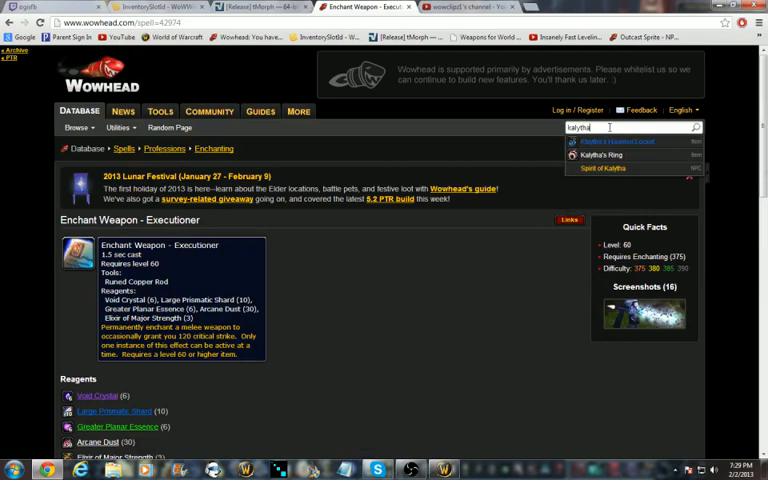
pyautogui.click(602, 168)
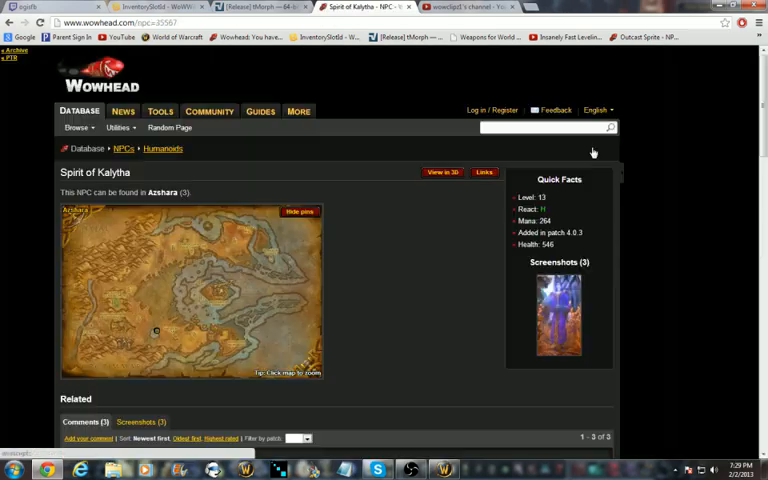
pyautogui.scroll(-3)
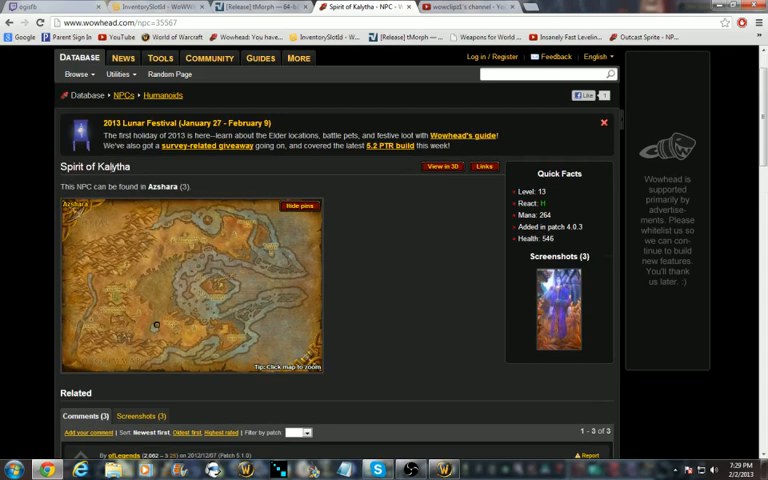
pyautogui.moveTo(140, 174)
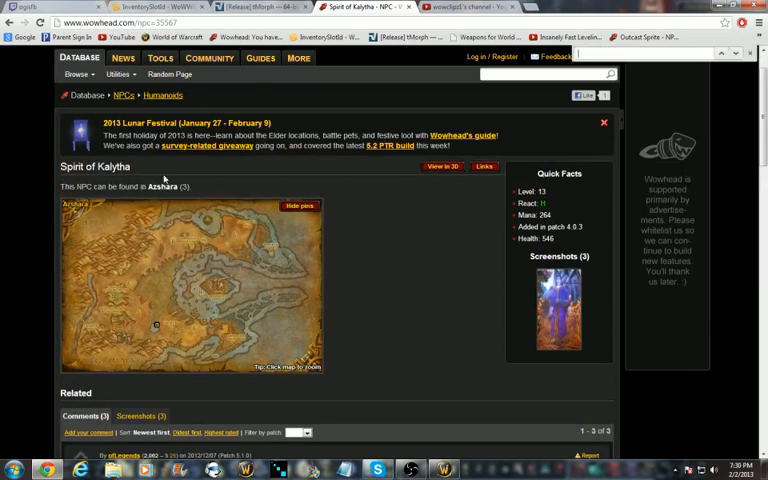
pyautogui.moveTo(690, 62)
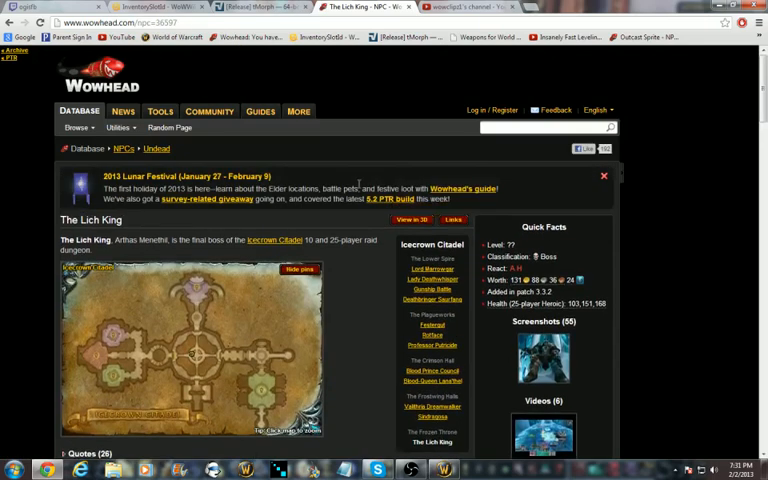
# Step: Scroll down the Lich King NPC page to its quotes and reputation details
pyautogui.scroll(-3)
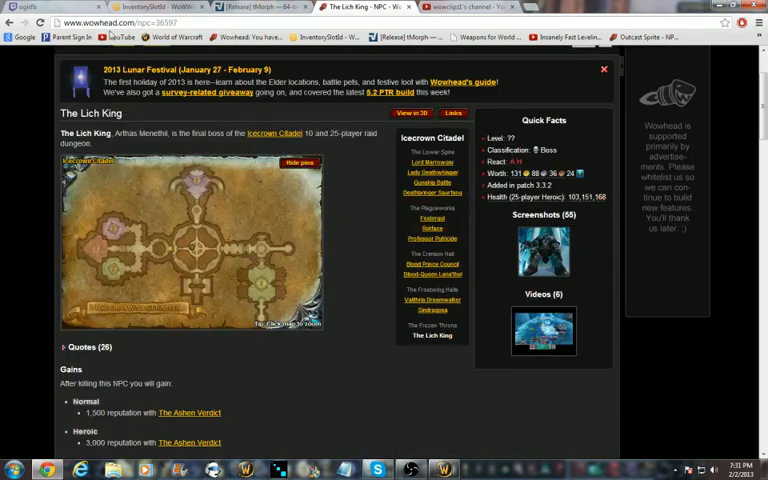
pyautogui.moveTo(302, 240)
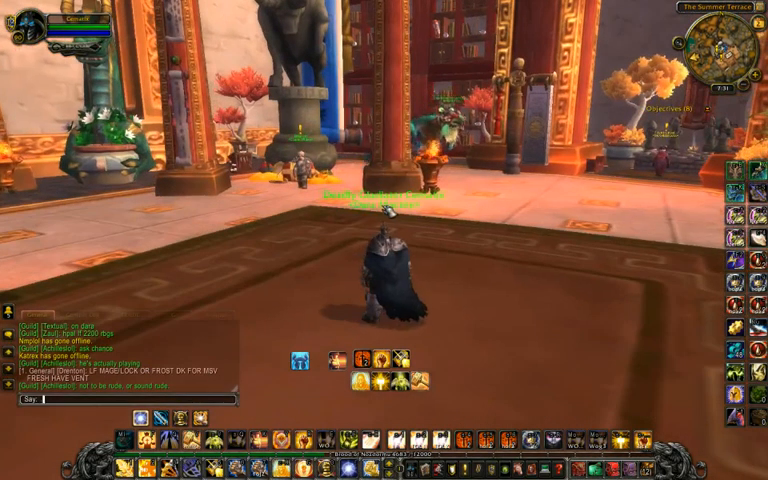
# Step: Enter the .morph command with display ID 2 in chat
pyautogui.write('_morph')
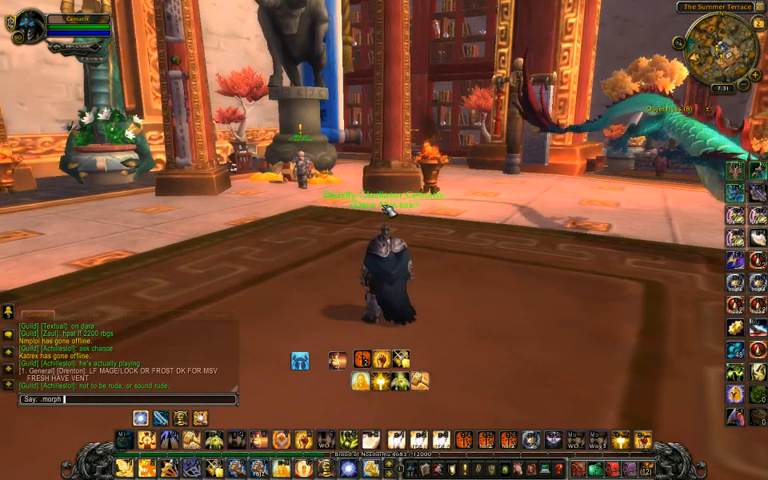
pyautogui.write('2')
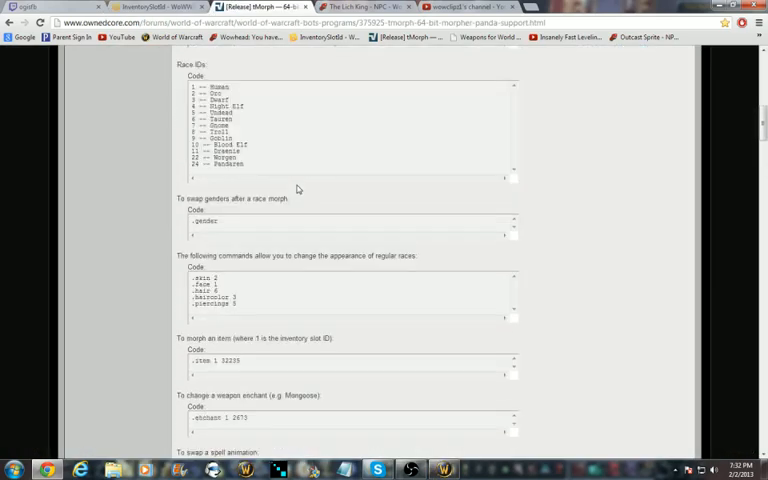
# Step: Scroll down the WoWWiki InventorySlotId page through the slot ID list
pyautogui.scroll(-3)
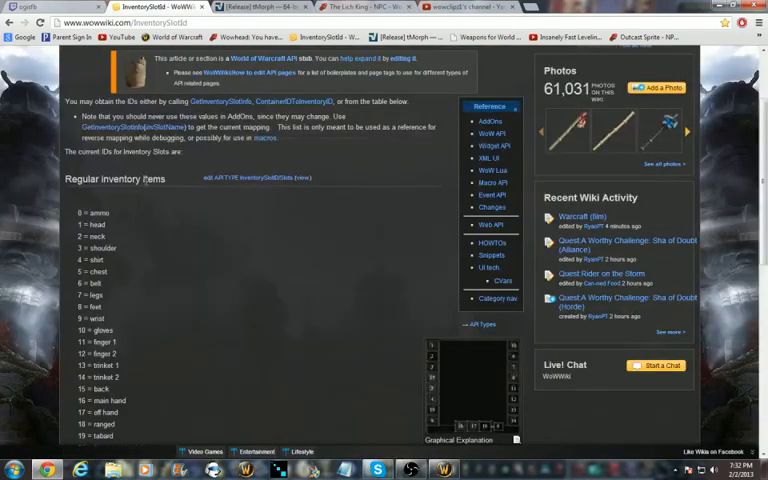
pyautogui.scroll(-3)
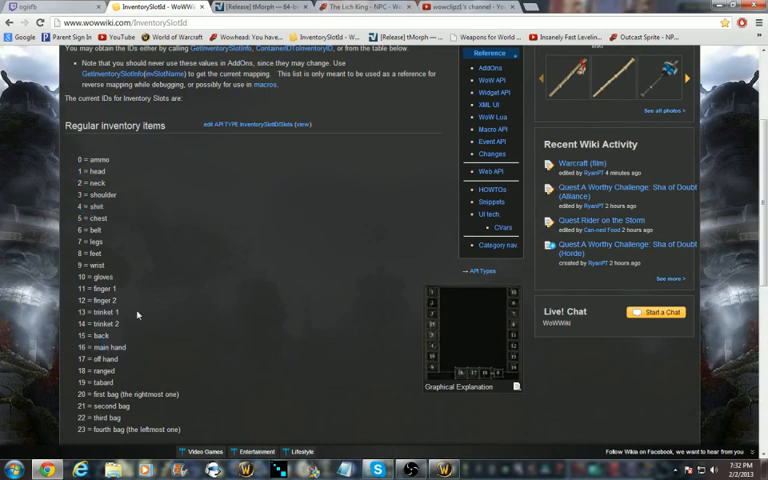
pyautogui.moveTo(184, 198)
pyautogui.write('.item 1')
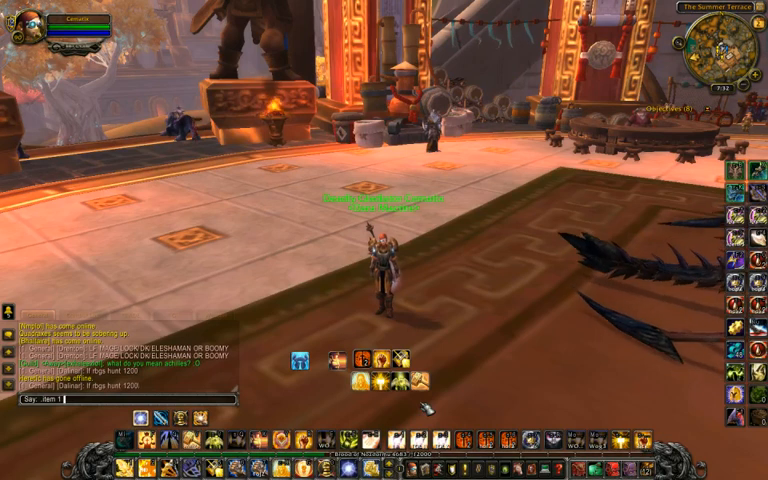
# Step: Switch from the game back to The Lich King page on Wowhead
pyautogui.click(10, 468)
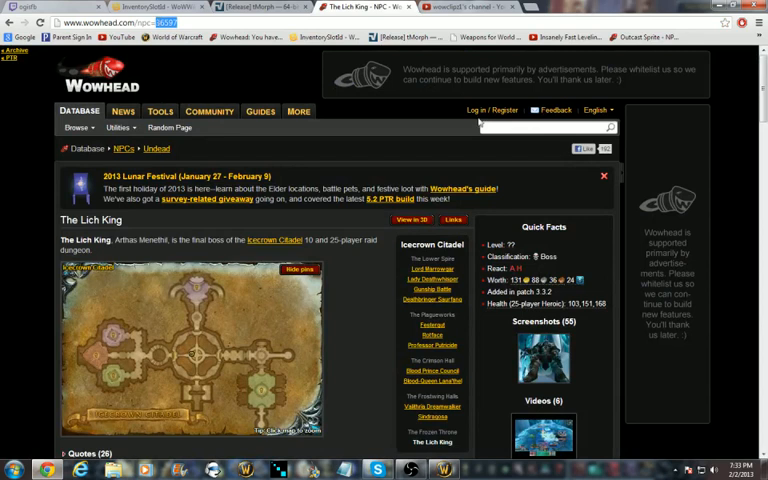
# Step: Search Wowhead for 'ashbringer' and pick the Corrupted Ashbringer result
pyautogui.write('ashjol')
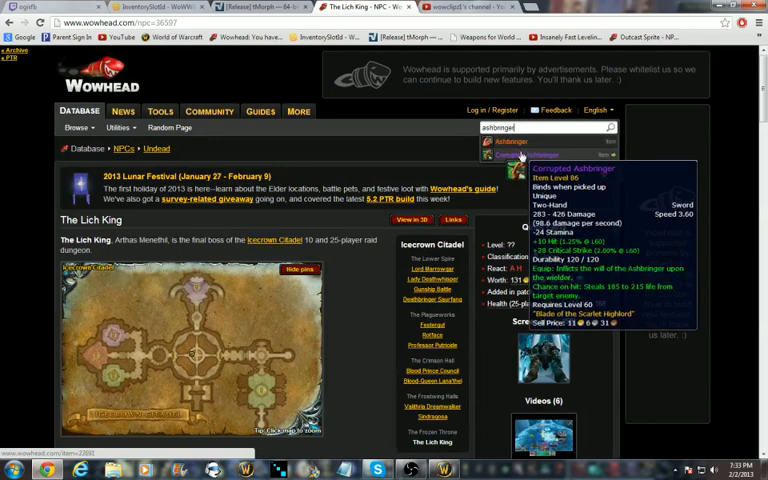
pyautogui.click(572, 168)
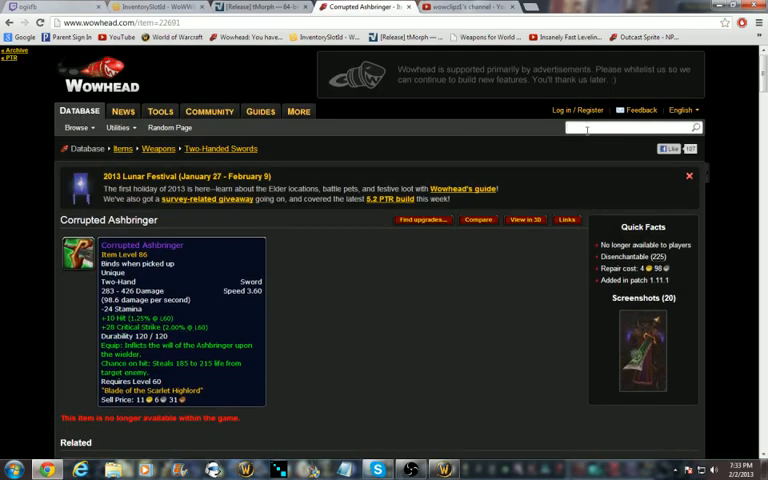
pyautogui.write('ashbringer')
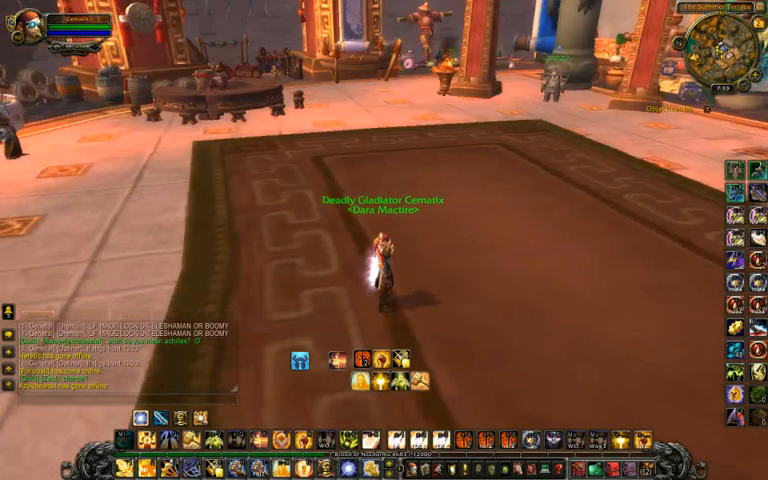
# Step: Bring up the Game Menu and enter the Macros editor
pyautogui.press('Escape')
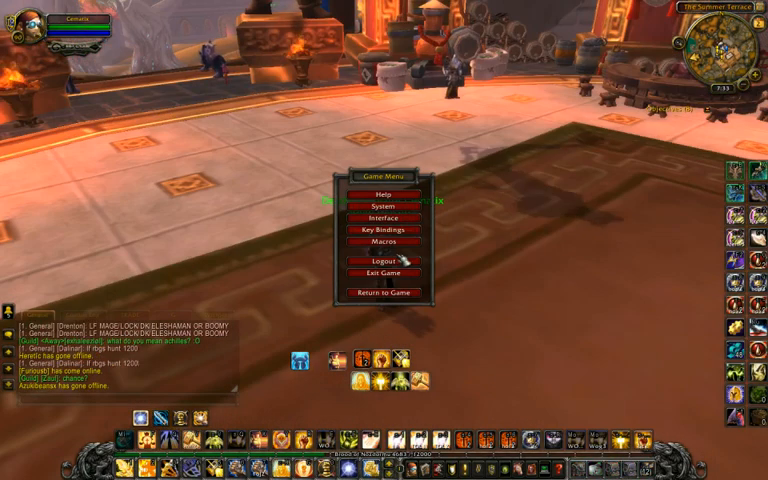
pyautogui.click(380, 240)
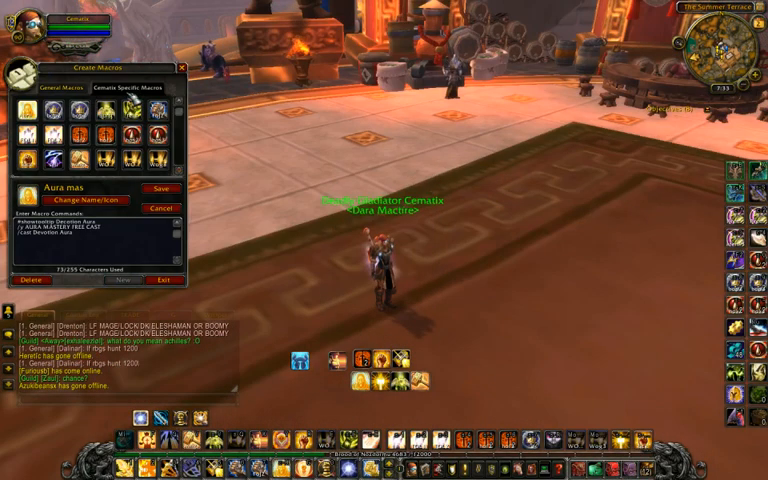